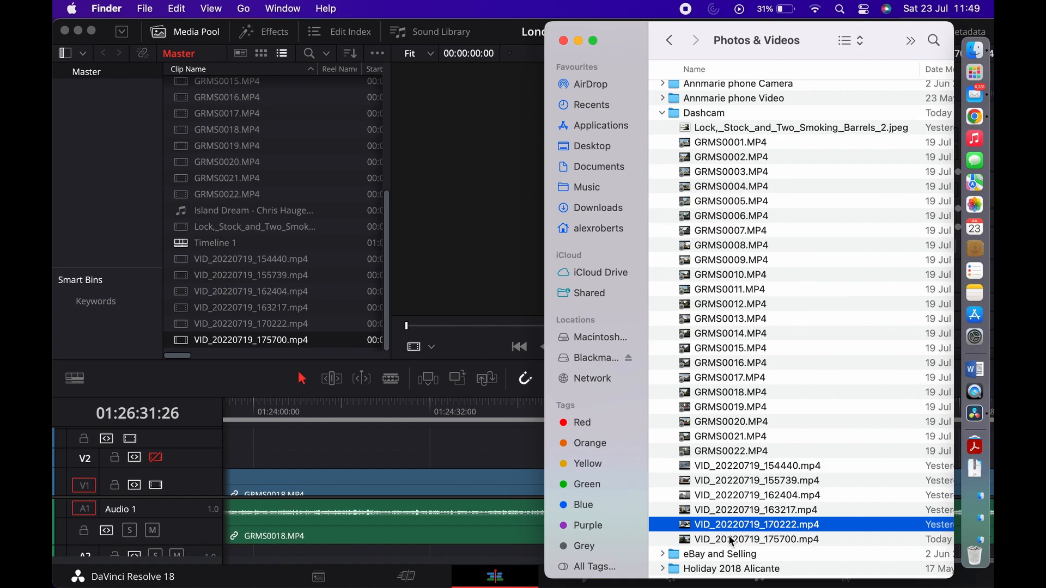
{"action": "left_click", "coordinate": [756, 540]}
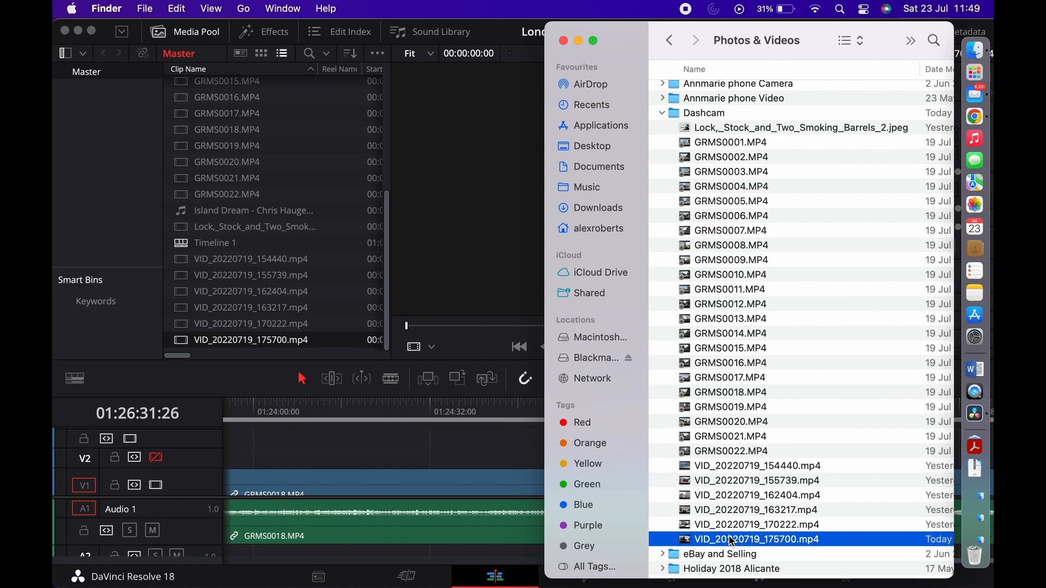
{"action": "mouse_move", "coordinate": [748, 473]}
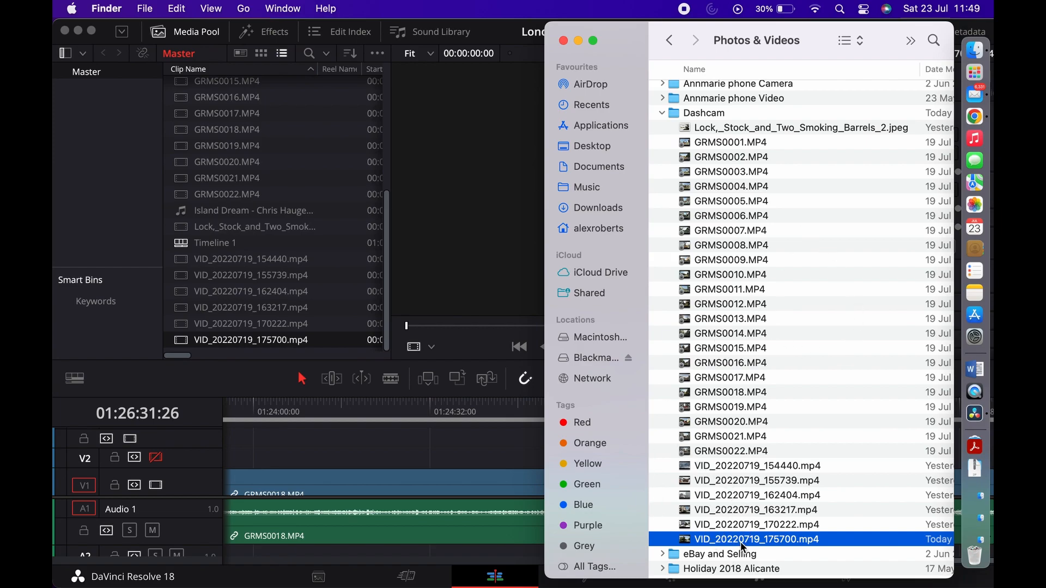
{"action": "mouse_move", "coordinate": [684, 510]}
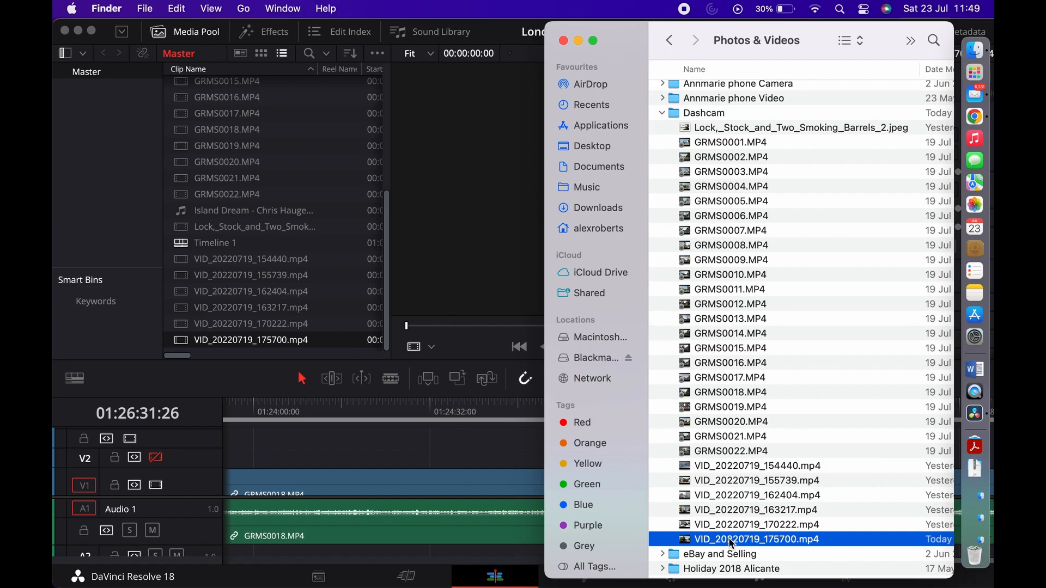
{"action": "mouse_move", "coordinate": [732, 320]}
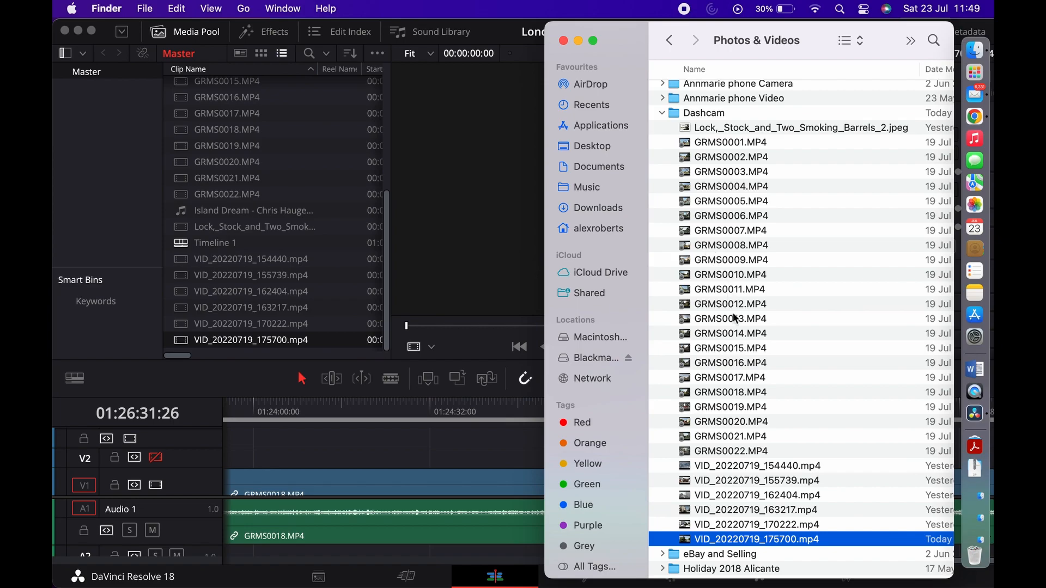
{"action": "left_click", "coordinate": [729, 407]}
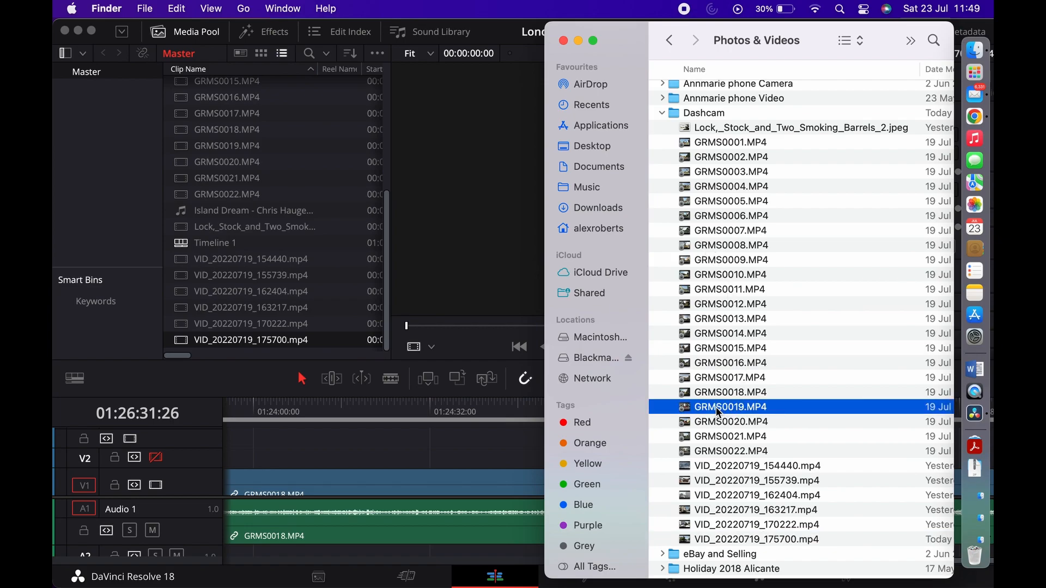
{"action": "left_click_drag", "start_coordinate": [730, 406], "coordinate": [519, 307]}
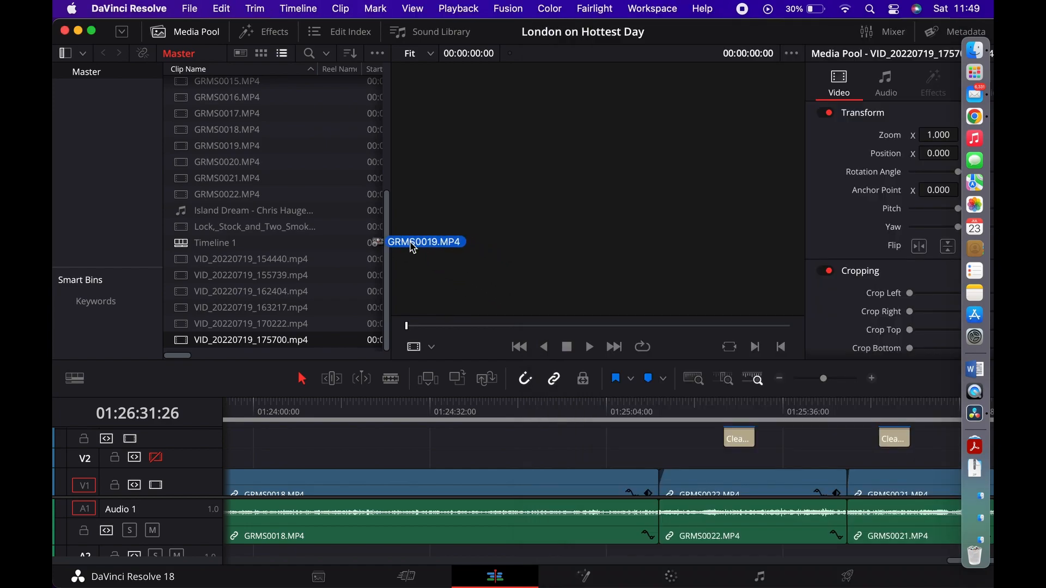
{"action": "left_click_drag", "start_coordinate": [423, 242], "coordinate": [314, 147]}
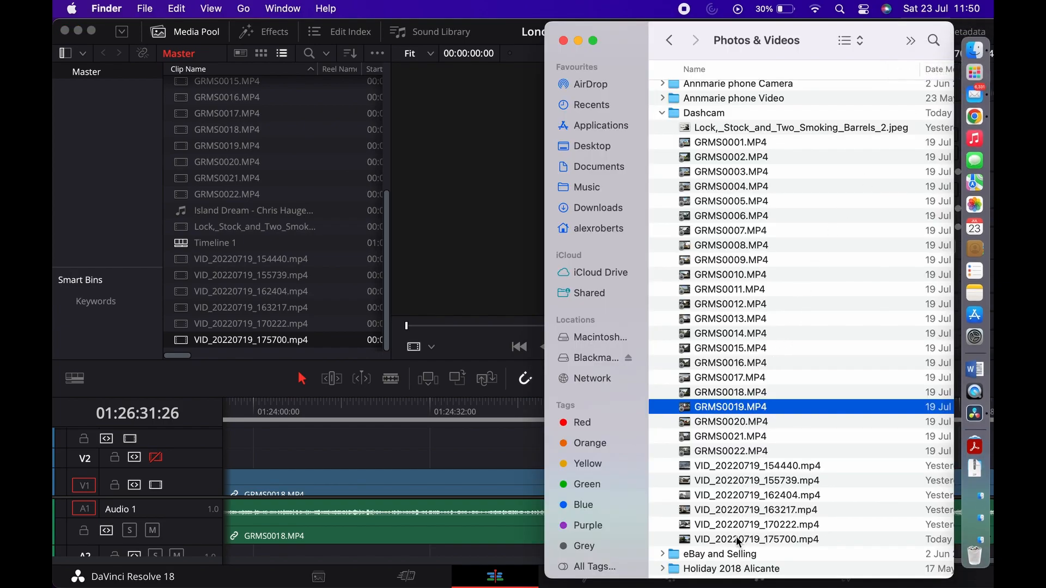
{"action": "left_click", "coordinate": [756, 539]}
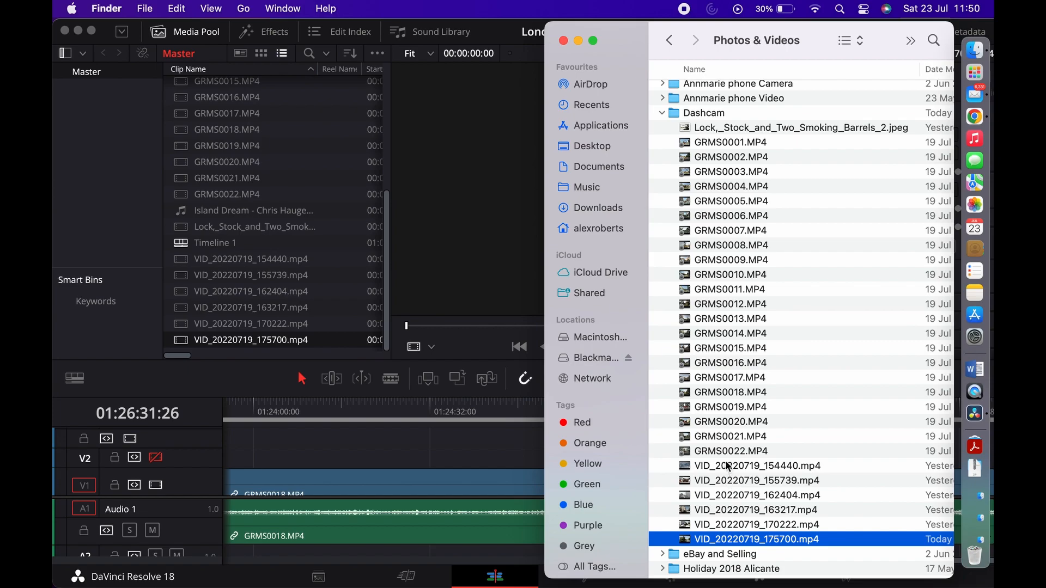
{"action": "left_click", "coordinate": [731, 452]}
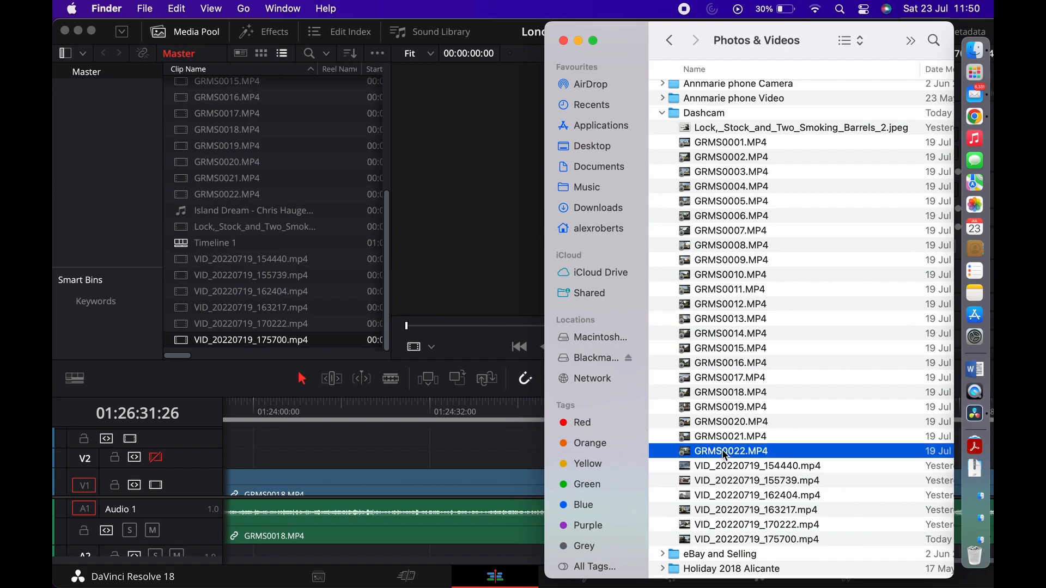
{"action": "left_click_drag", "start_coordinate": [730, 452], "coordinate": [811, 392]}
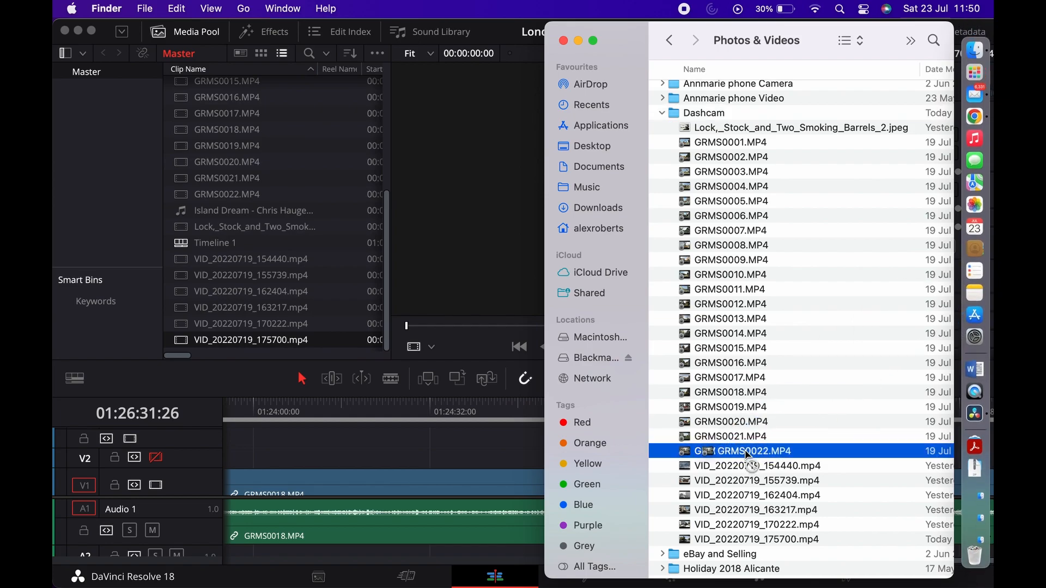
{"action": "left_click", "coordinate": [756, 539]}
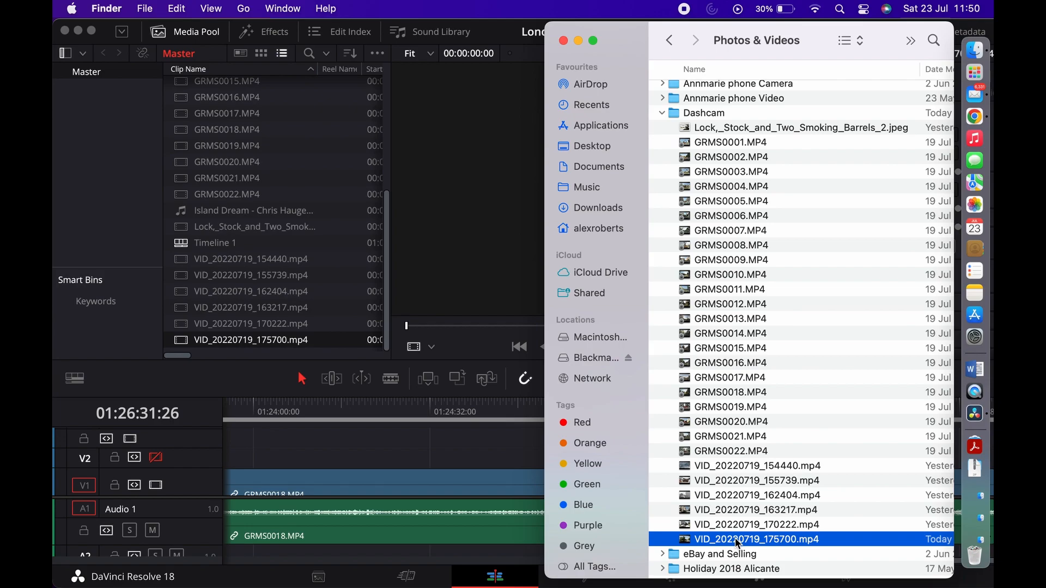
{"action": "mouse_move", "coordinate": [777, 549]}
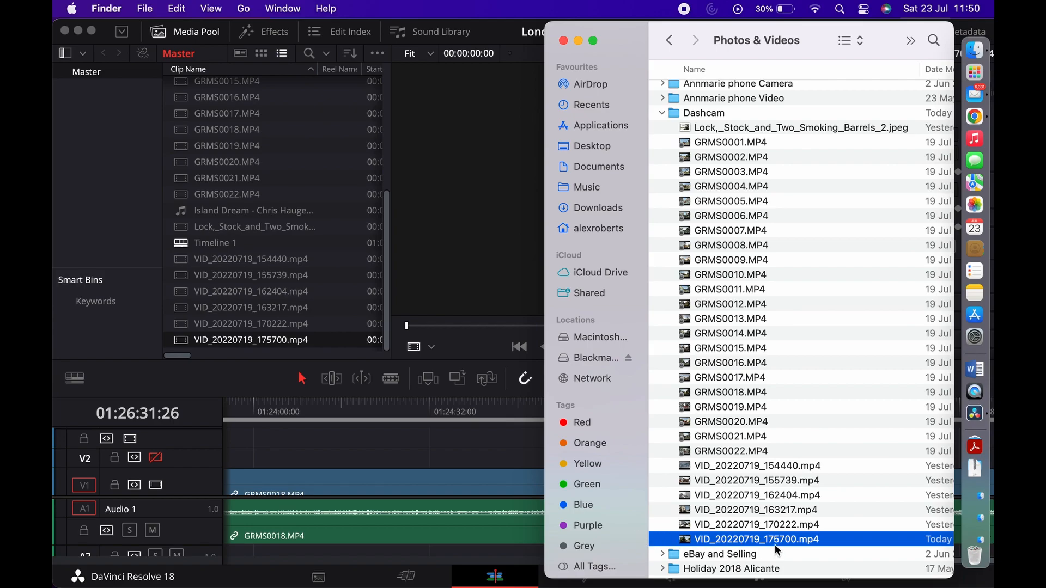
{"action": "left_click_drag", "start_coordinate": [730, 451], "coordinate": [371, 271]}
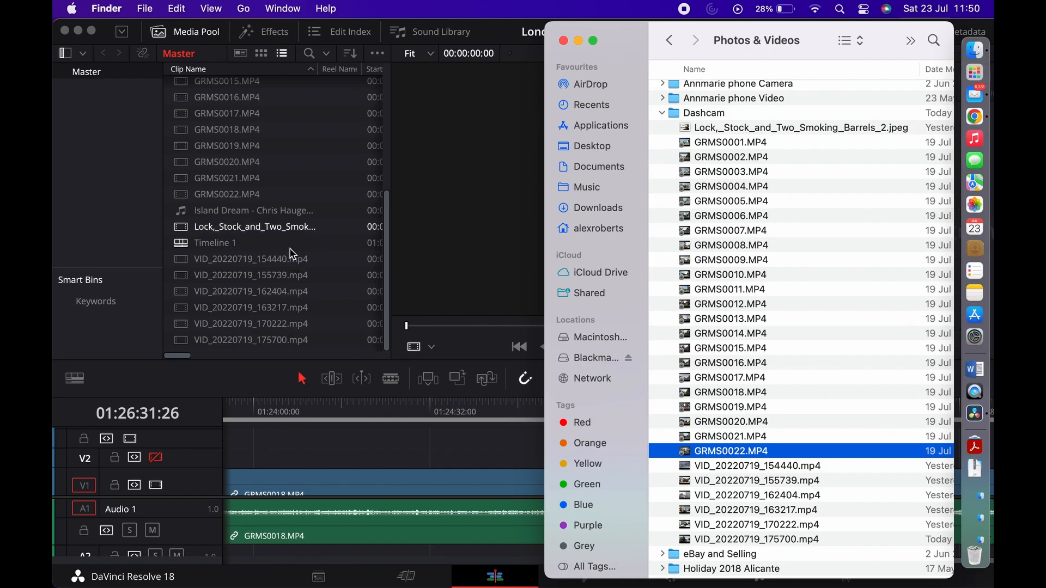
{"action": "left_click", "coordinate": [756, 539]}
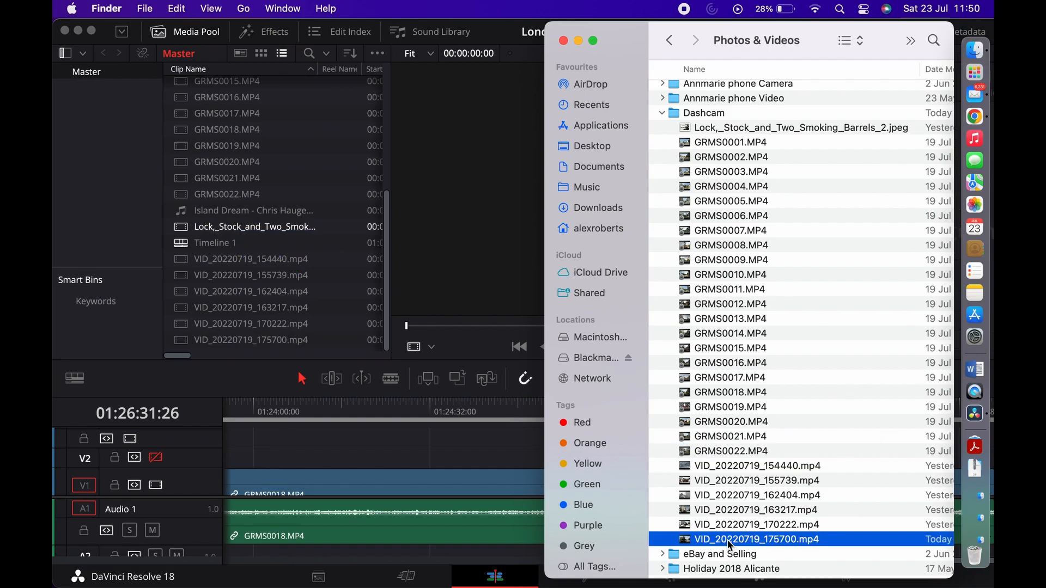
{"action": "mouse_move", "coordinate": [751, 559]}
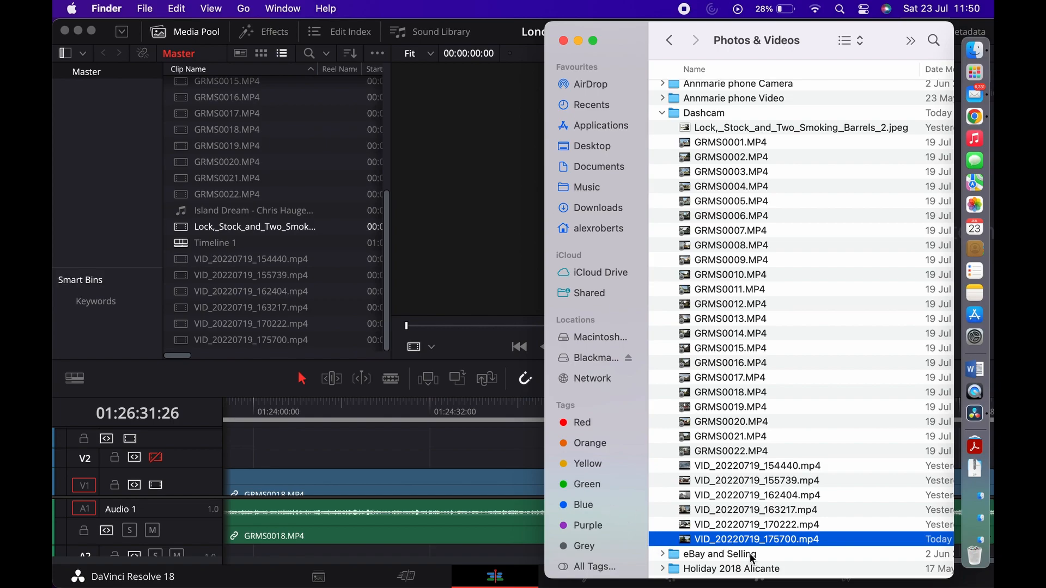
{"action": "left_click", "coordinate": [756, 524]}
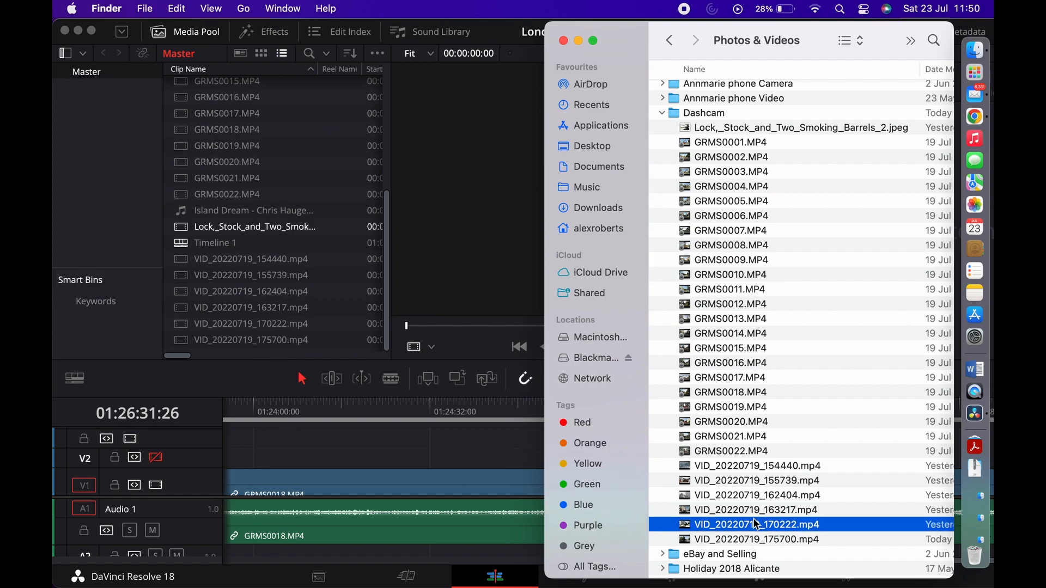
{"action": "left_click_drag", "start_coordinate": [756, 524], "coordinate": [800, 490]}
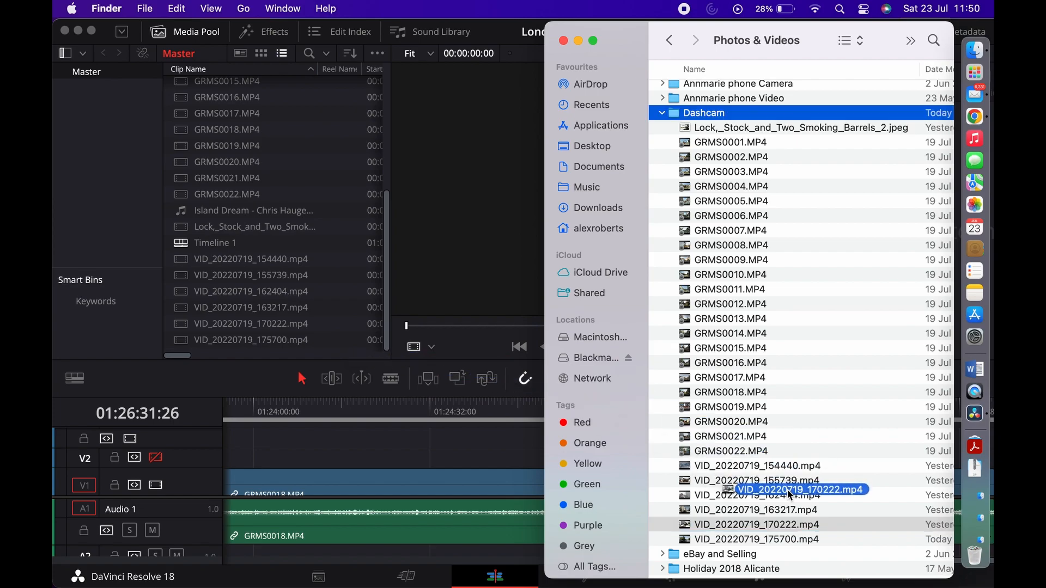
{"action": "left_click", "coordinate": [756, 539]}
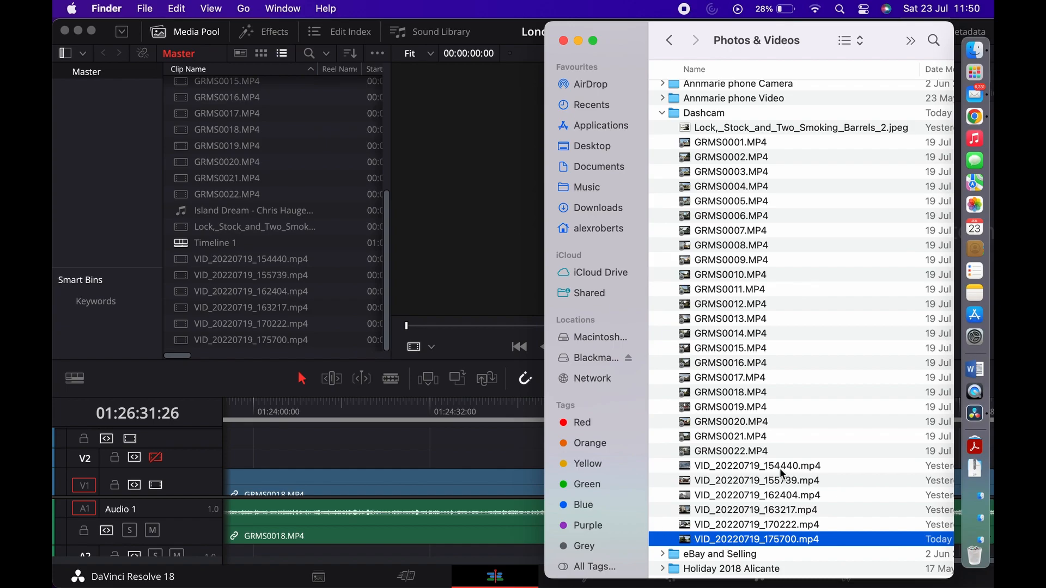
{"action": "left_click", "coordinate": [756, 525]}
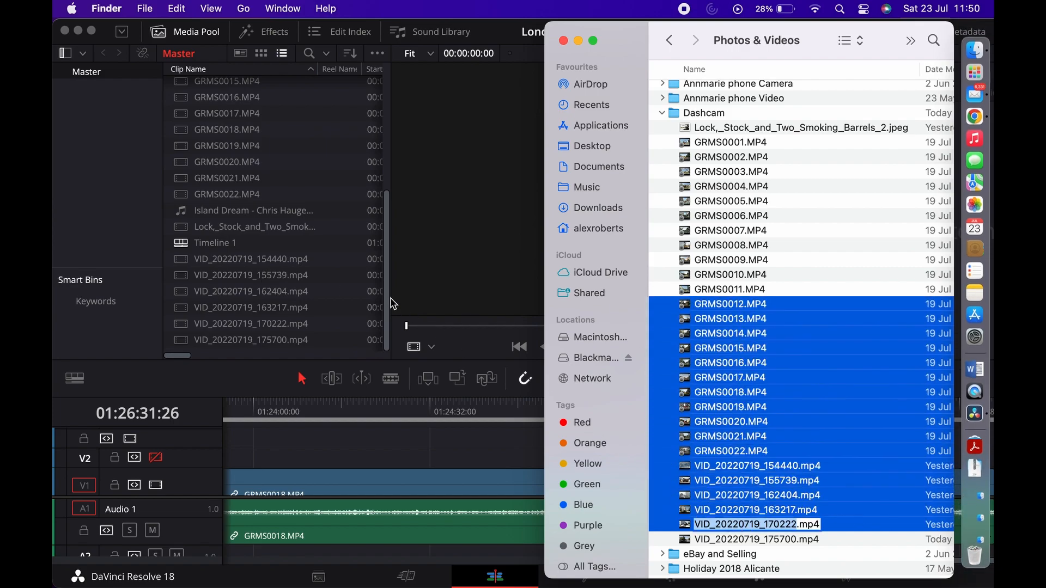
{"action": "left_click", "coordinate": [756, 524]}
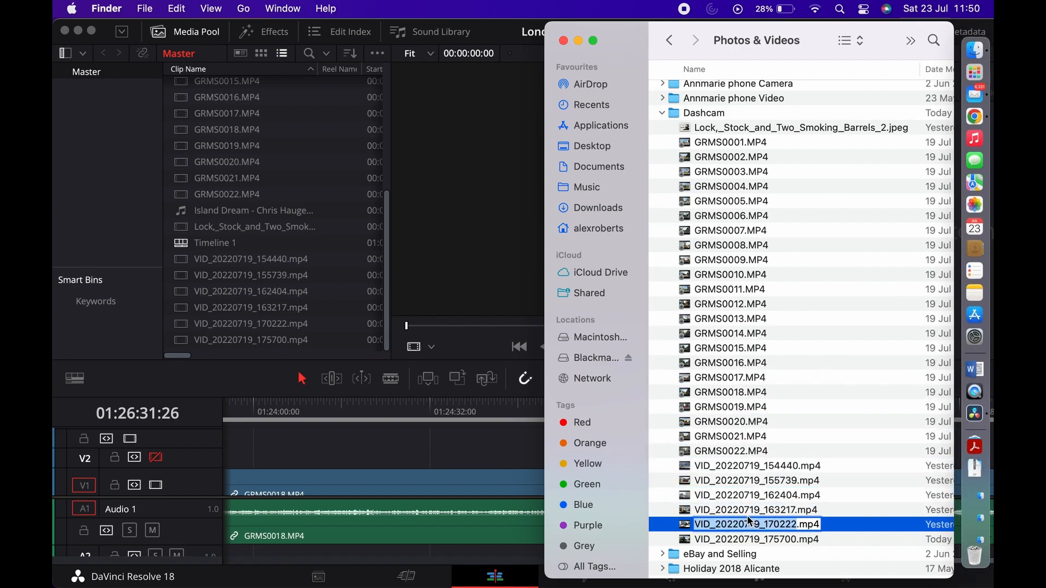
{"action": "left_click", "coordinate": [757, 510]}
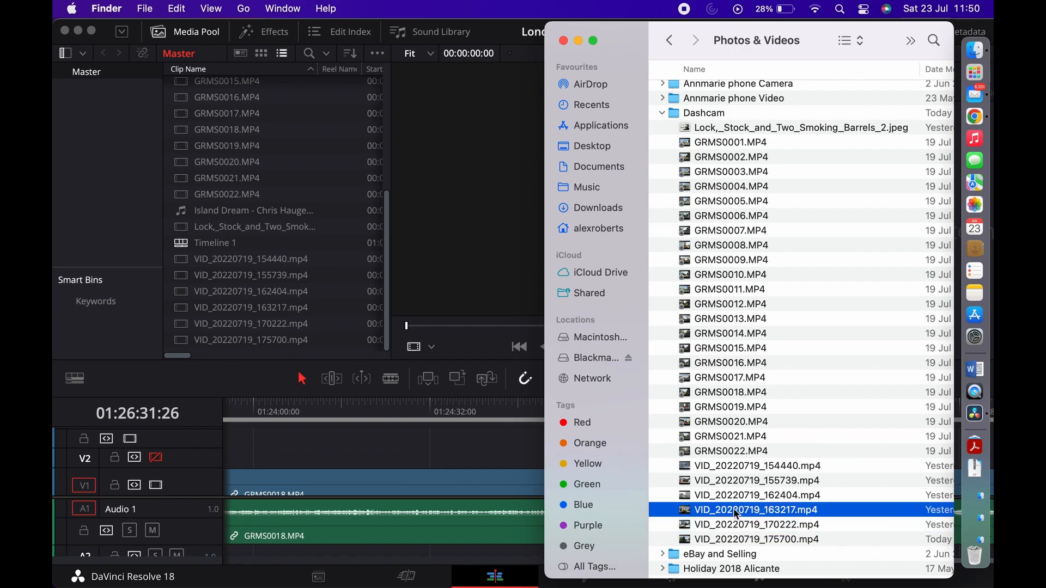
{"action": "left_click", "coordinate": [757, 524]}
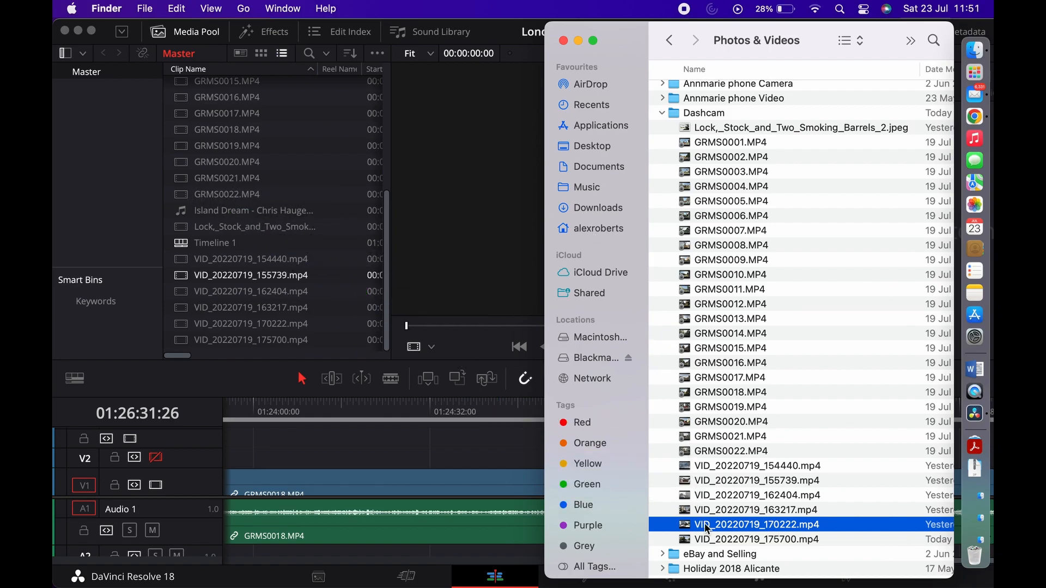
{"action": "left_click", "coordinate": [756, 540]}
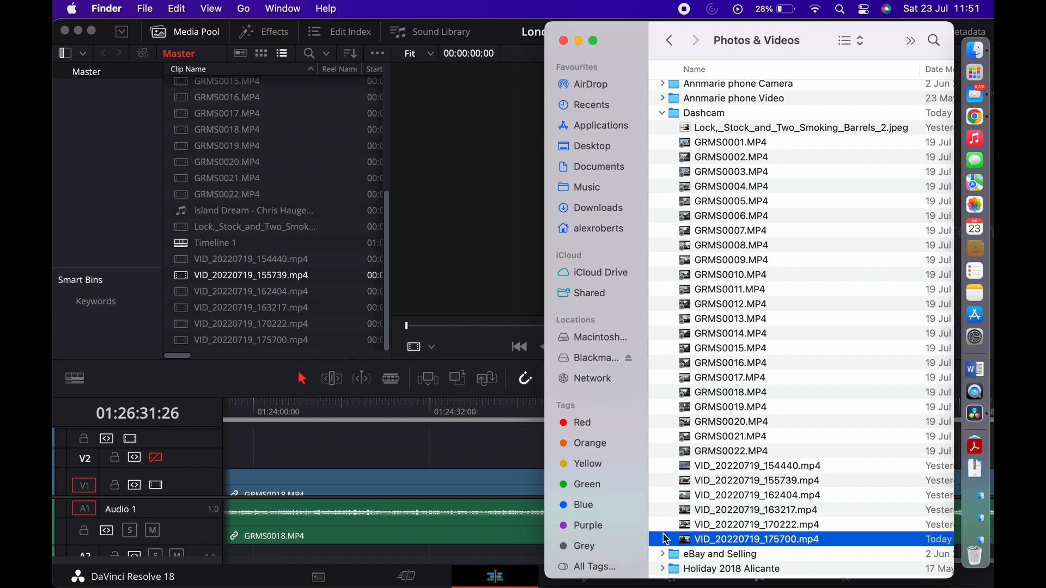
{"action": "mouse_move", "coordinate": [710, 534]}
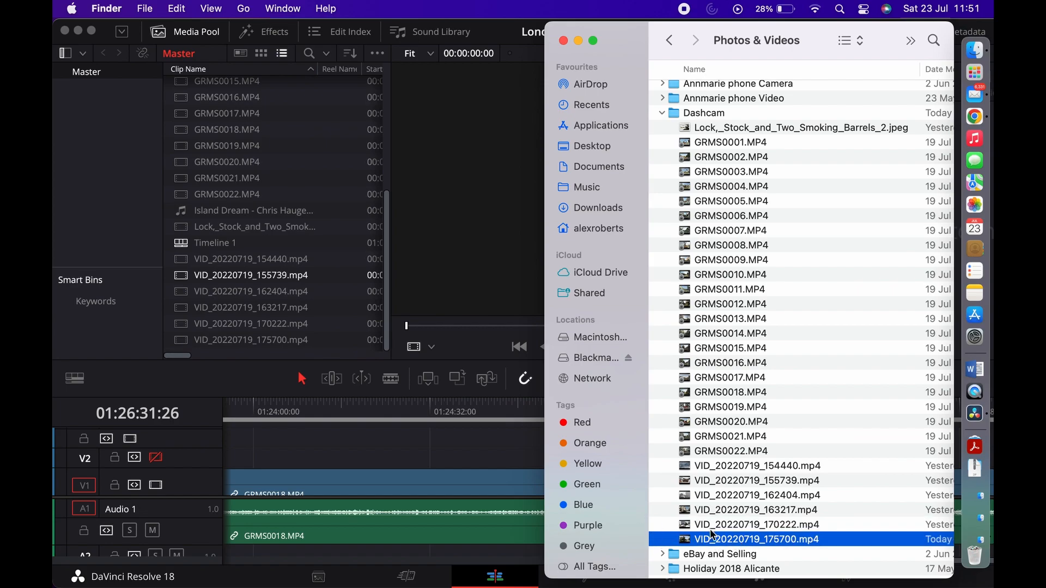
{"action": "left_click", "coordinate": [757, 495]}
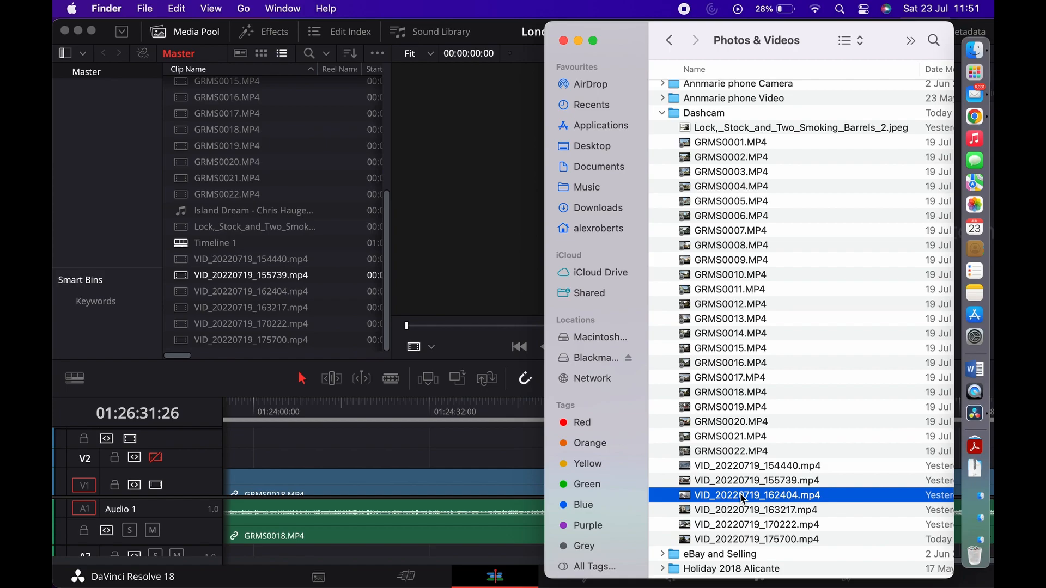
{"action": "double_click", "coordinate": [756, 494]}
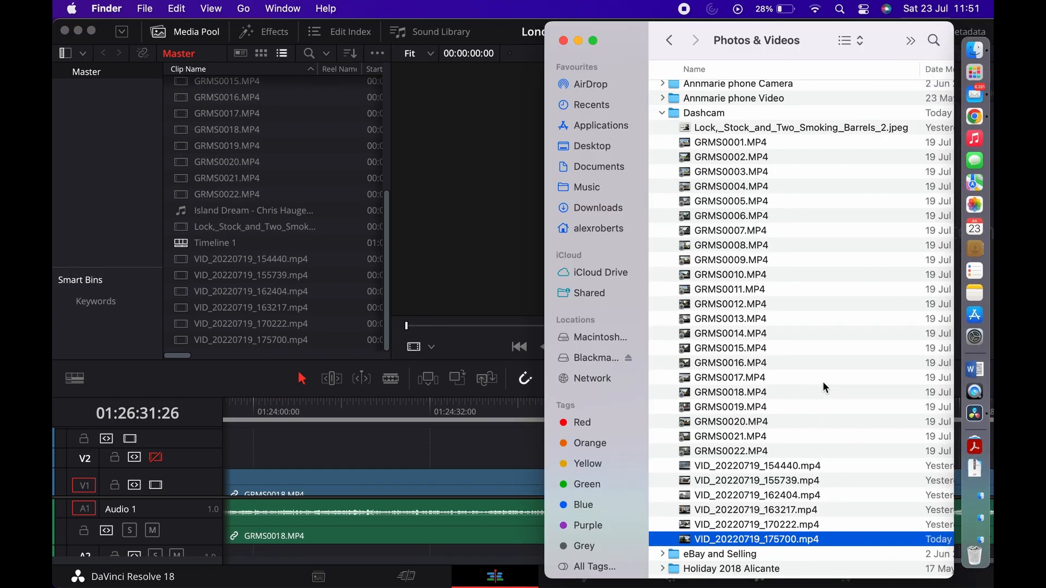
{"action": "mouse_move", "coordinate": [770, 528]}
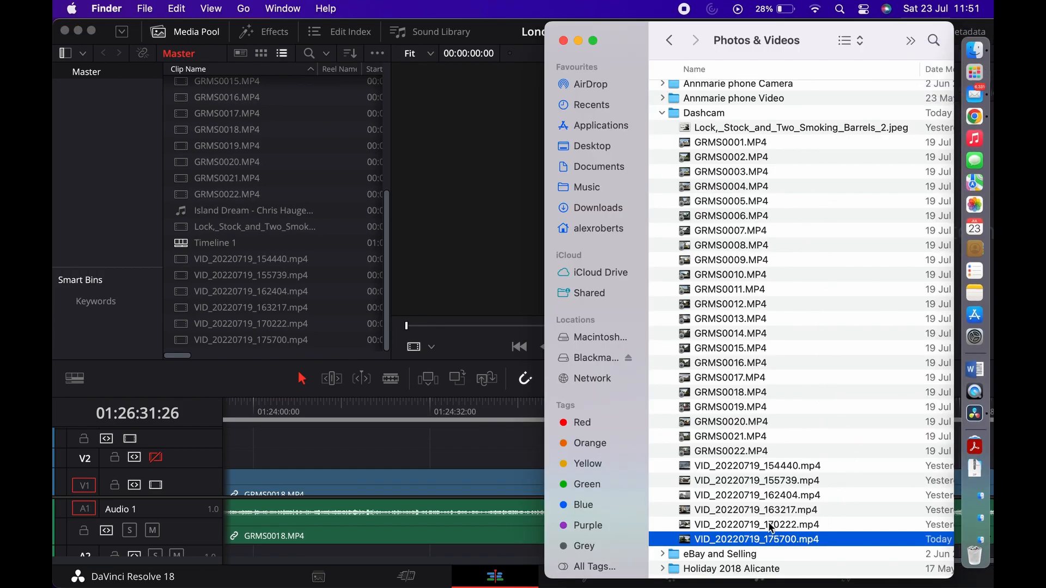
{"action": "mouse_move", "coordinate": [757, 530]}
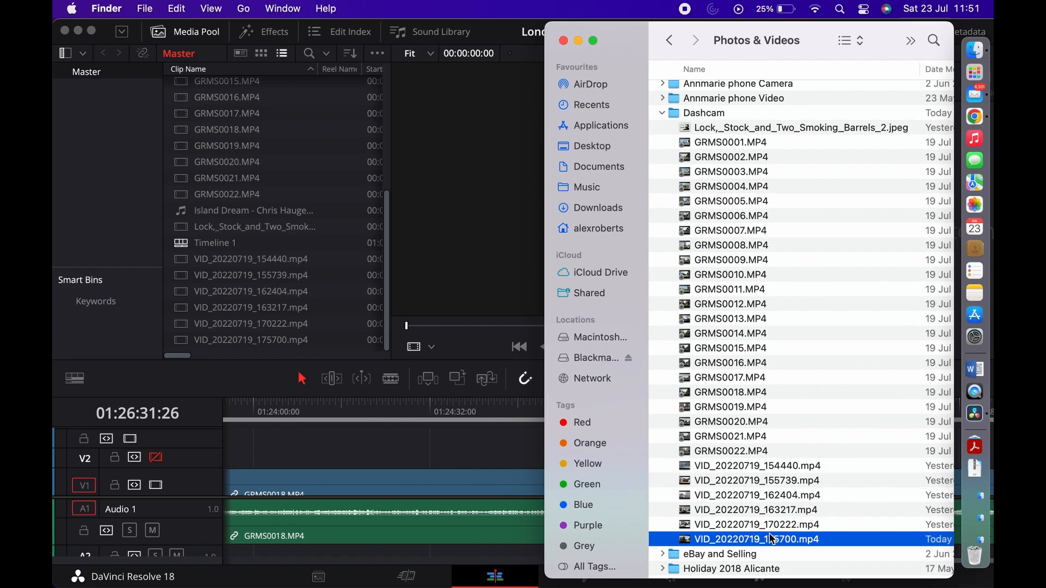
{"action": "mouse_move", "coordinate": [734, 546]}
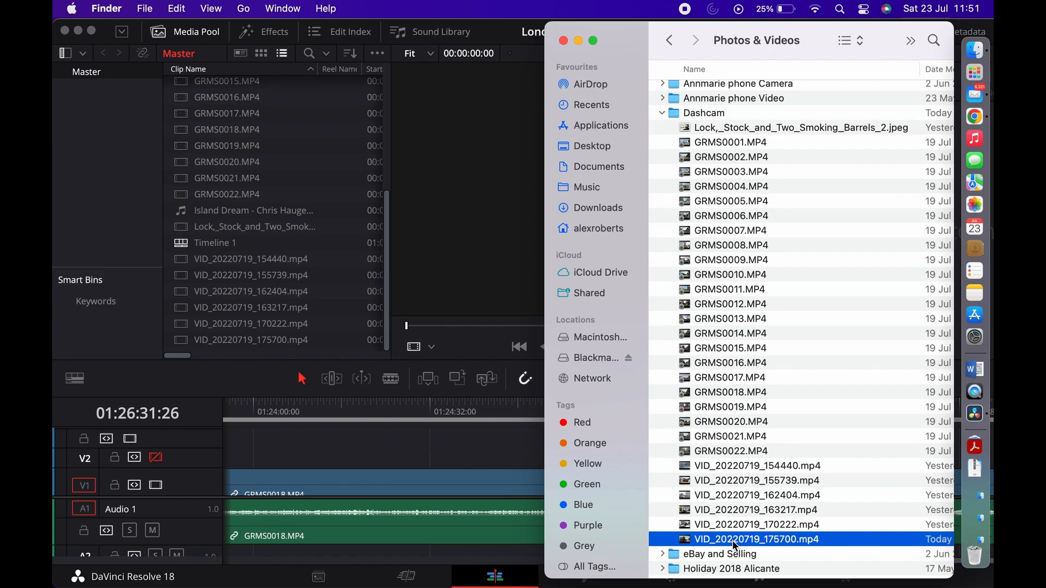
{"action": "left_click", "coordinate": [756, 524]}
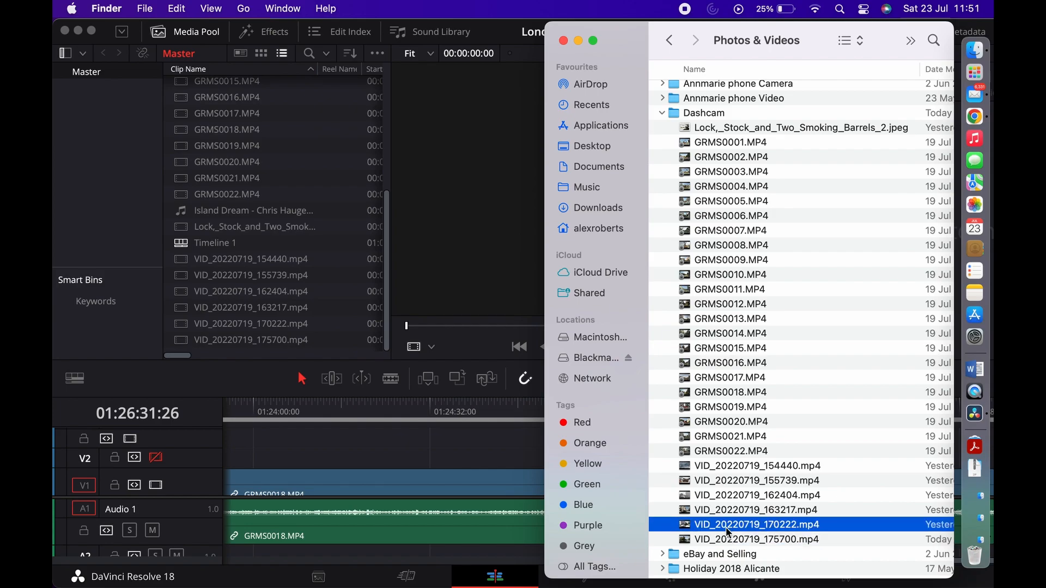